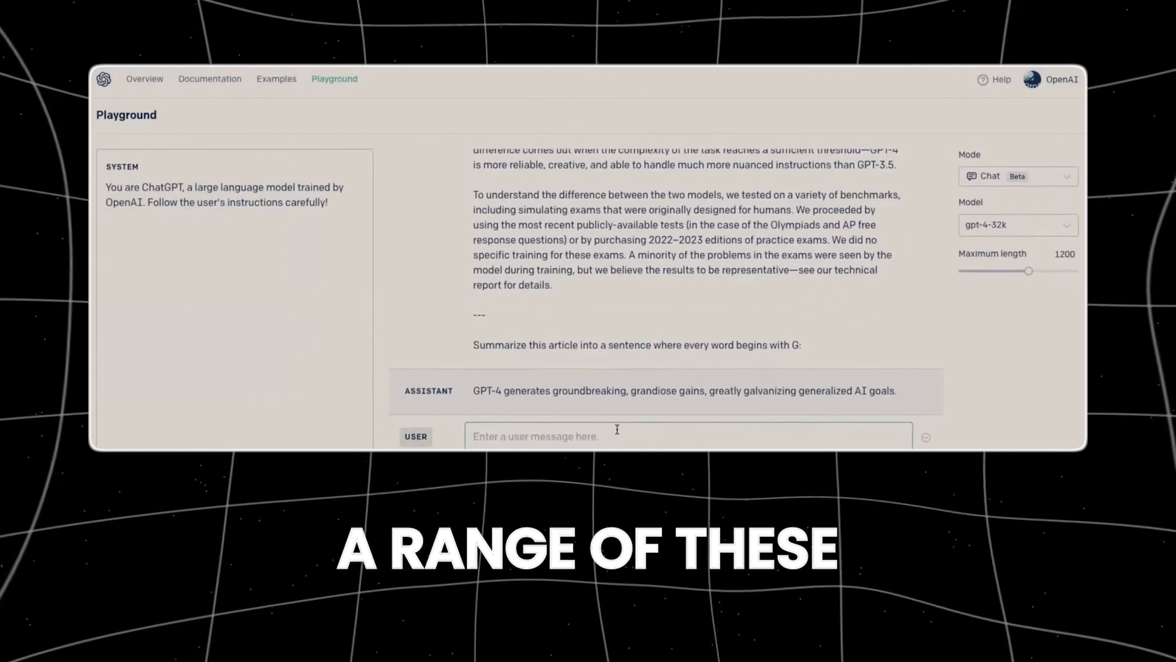
text(AI doesn't count! That's)
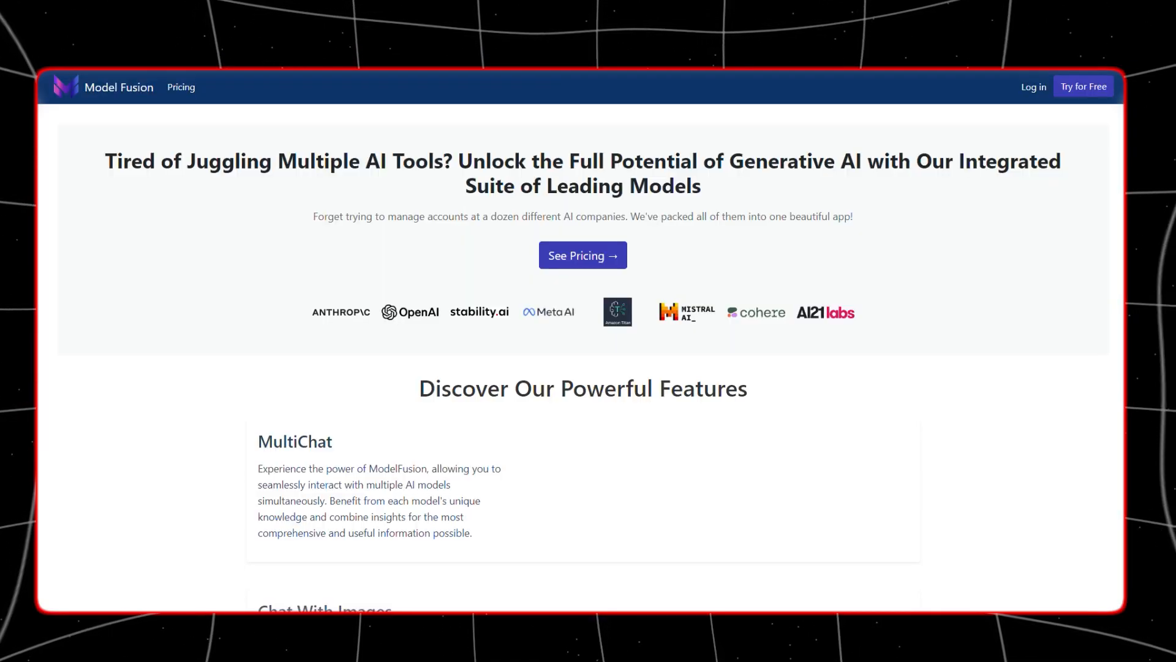
scroll(down, 3)
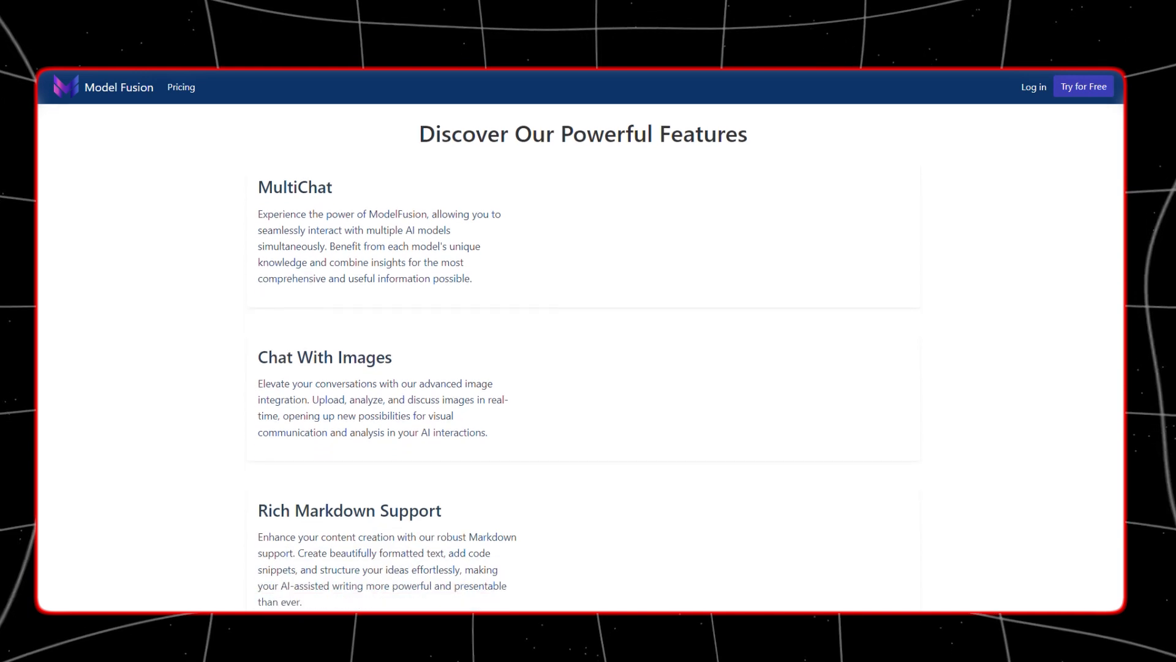
scroll(down, 3)
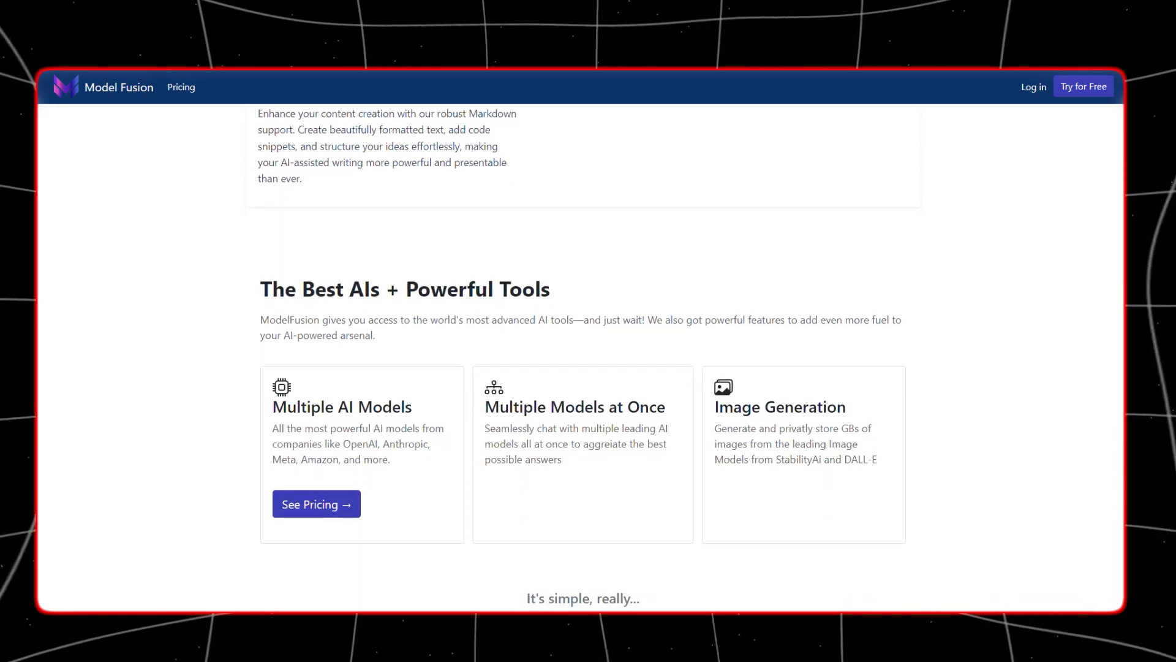
scroll(down, 3)
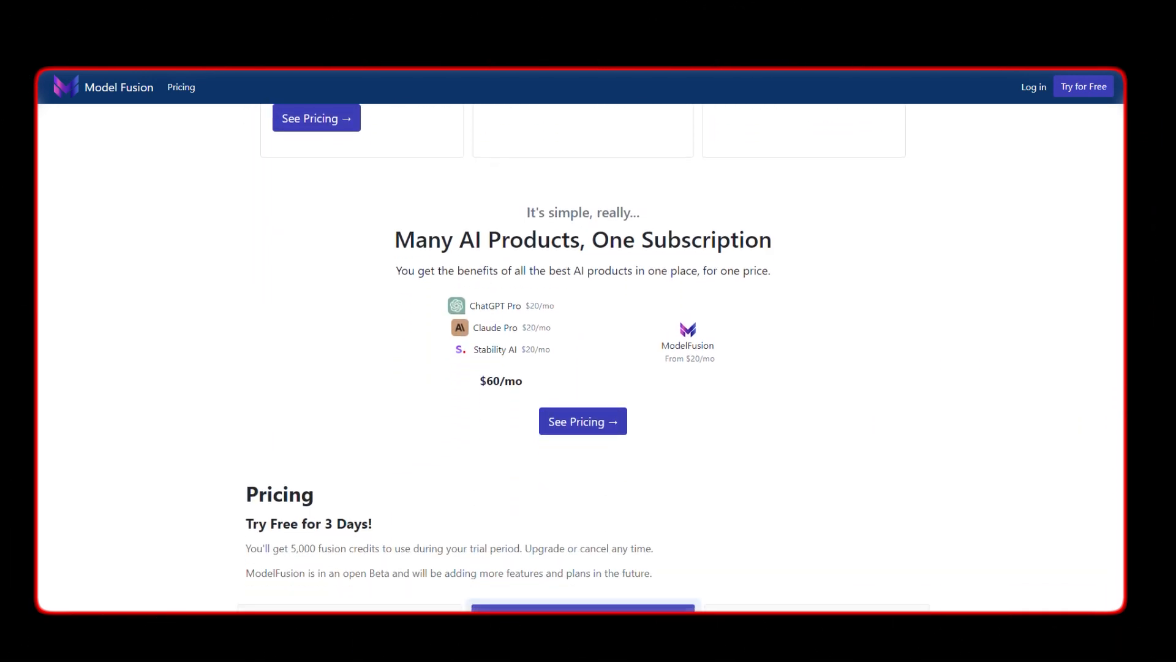
scroll(down, 3)
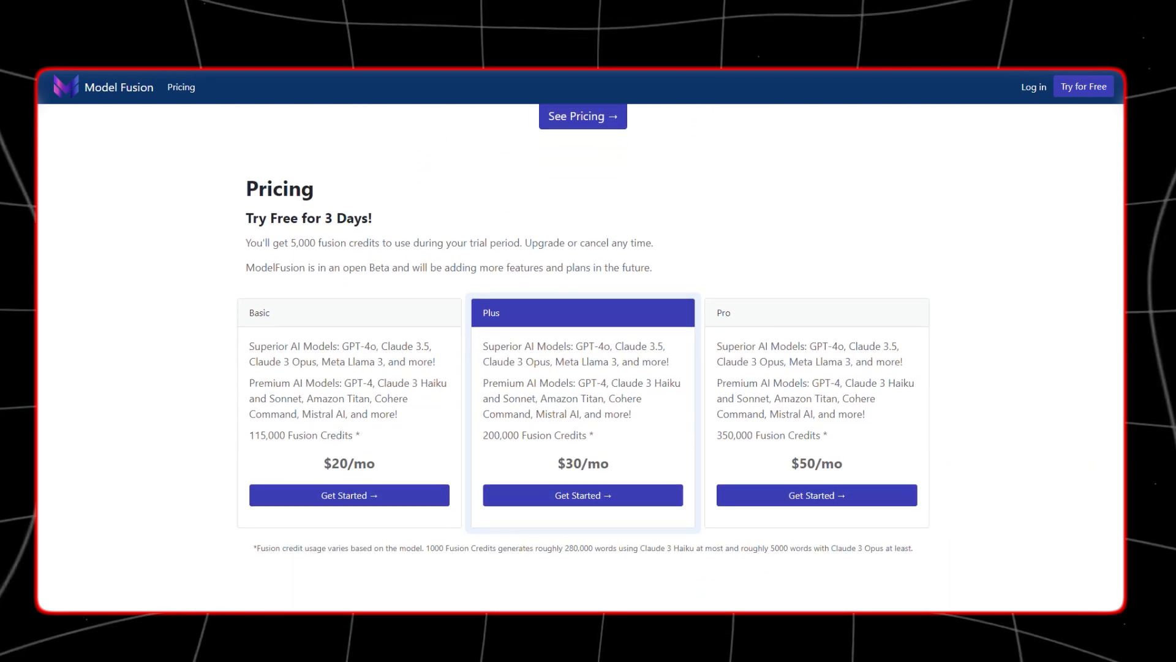
scroll(down, 3)
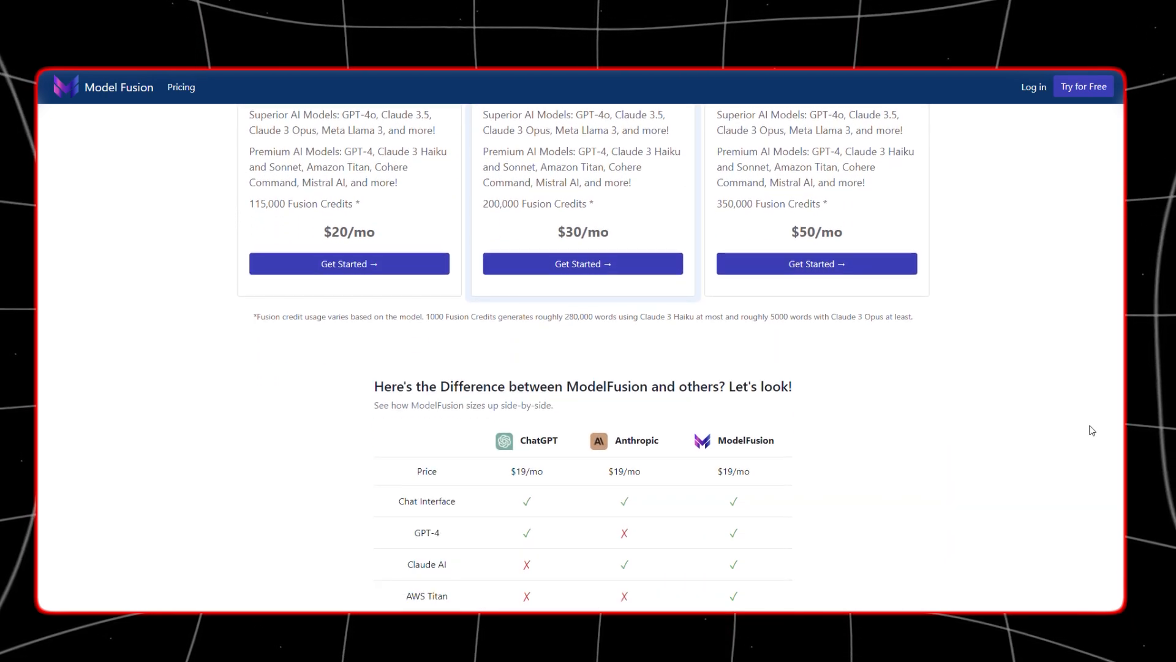